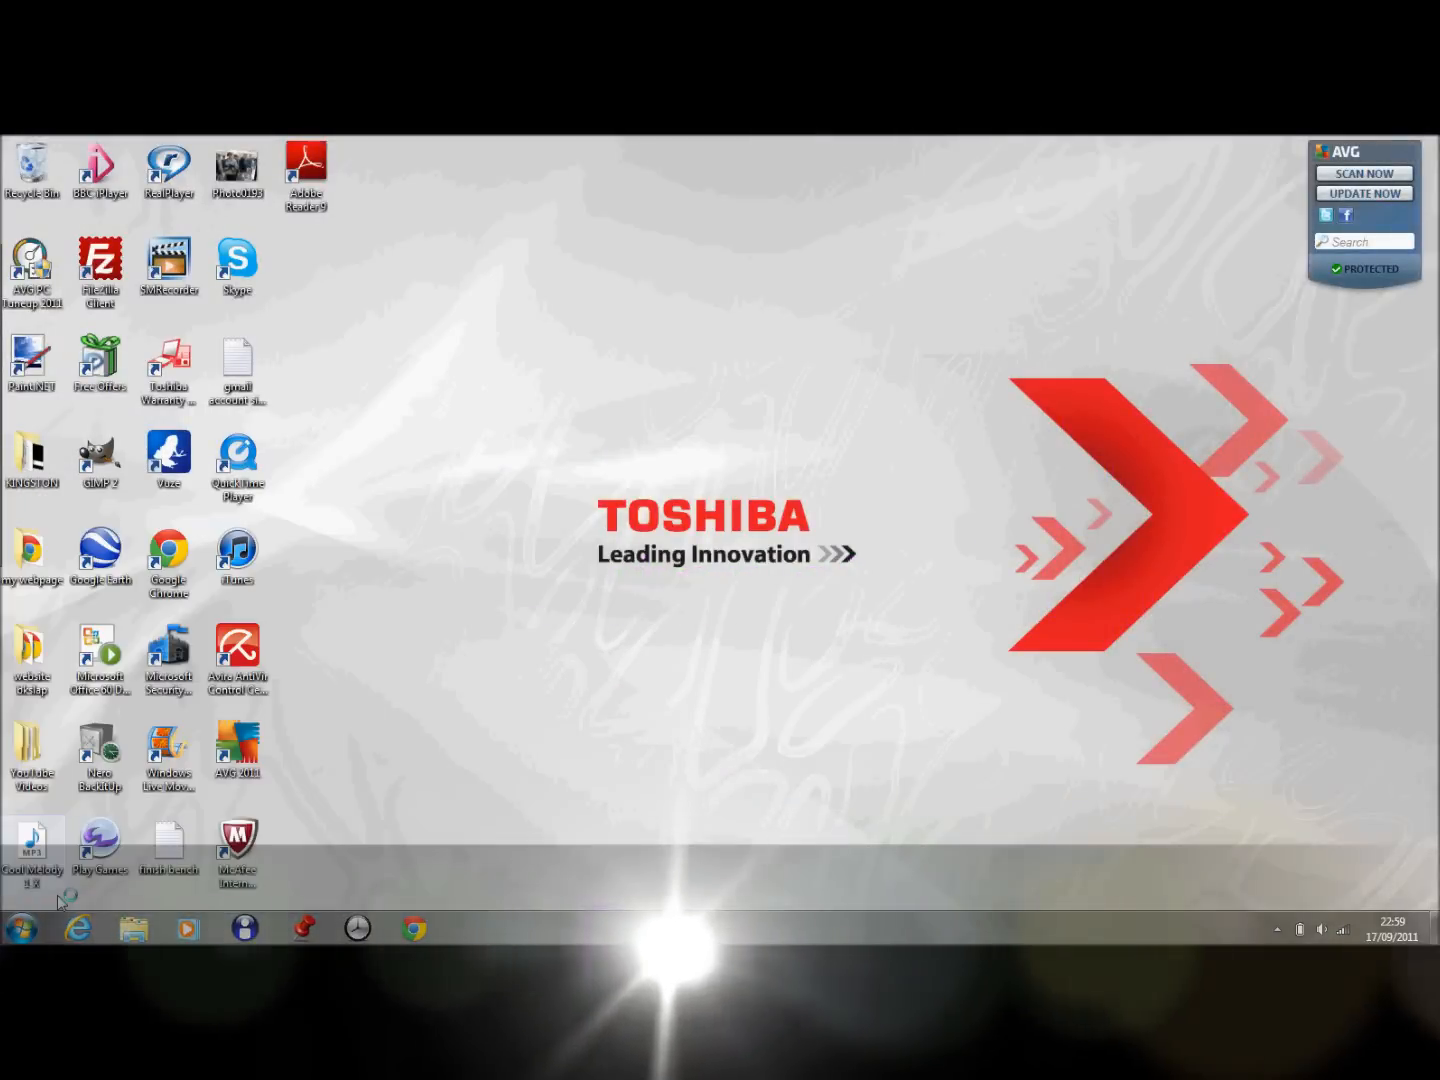
Find Run through the Start menu search and enter msconfig as the program to open
click(18, 928)
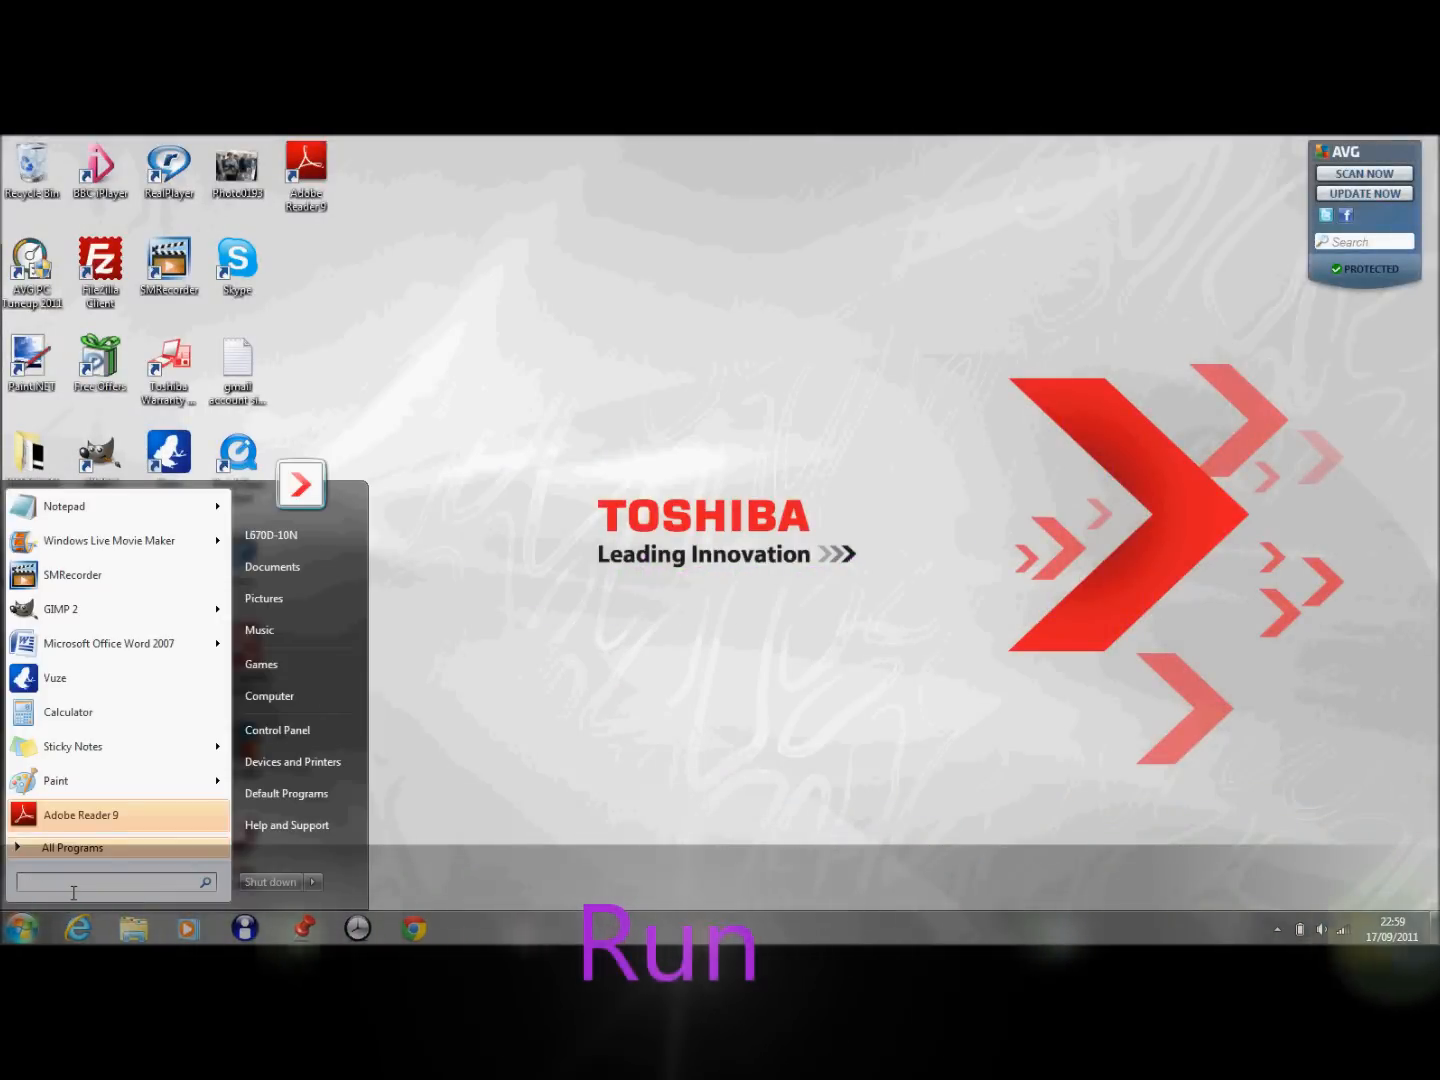
text(run)
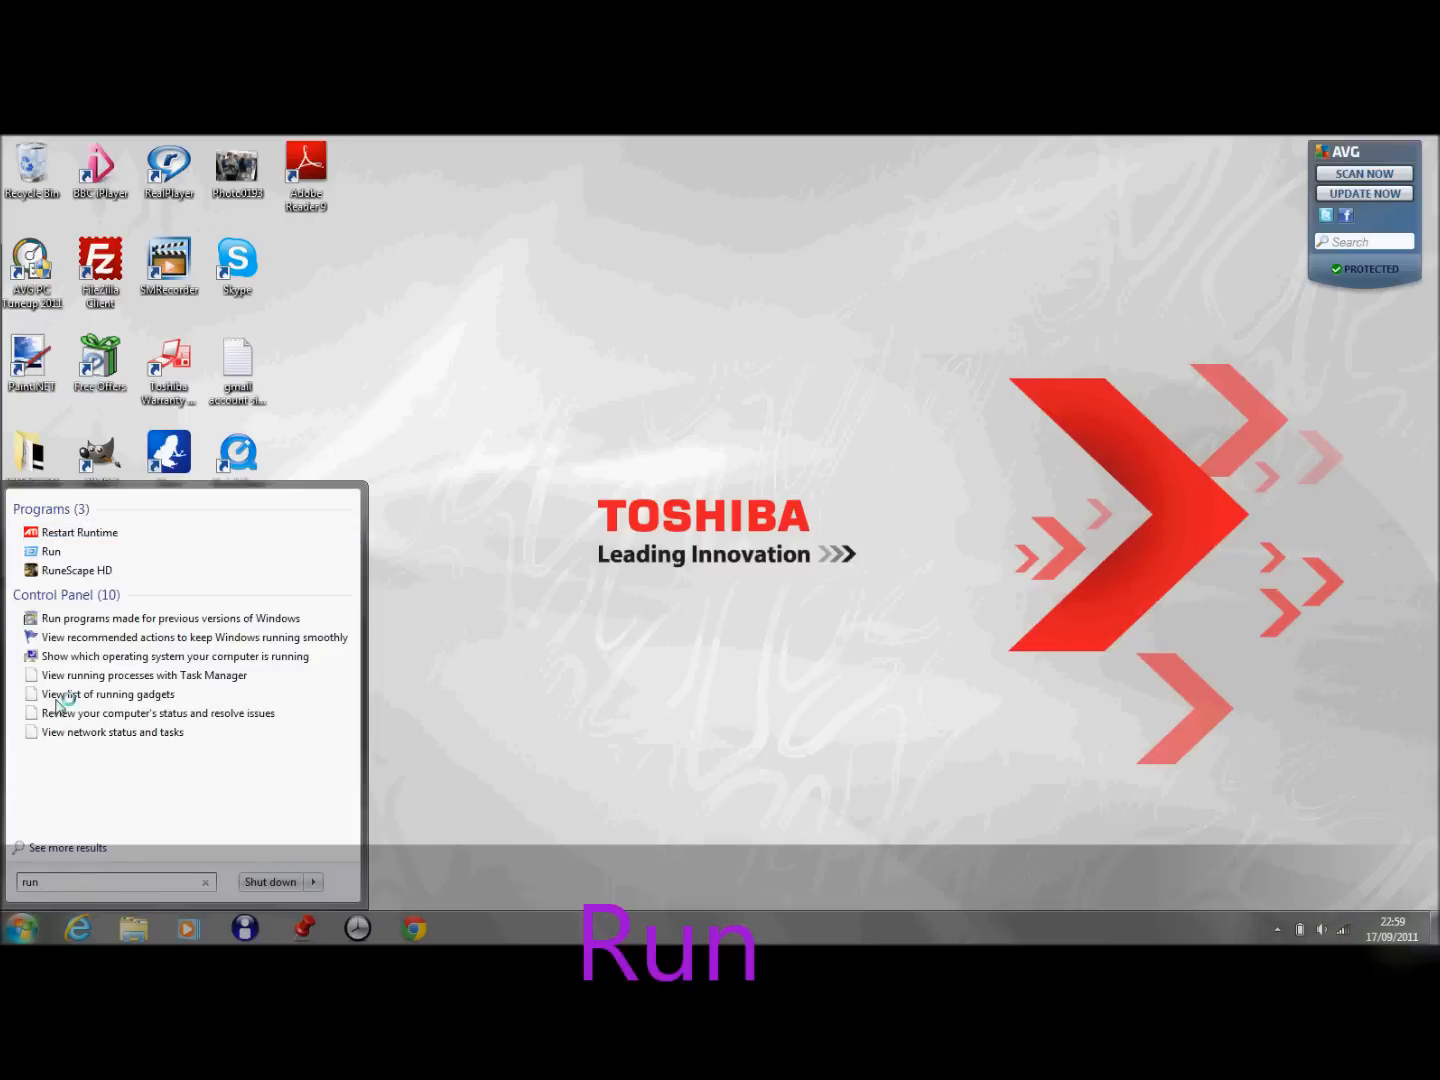
click(51, 551)
text(msconfig)
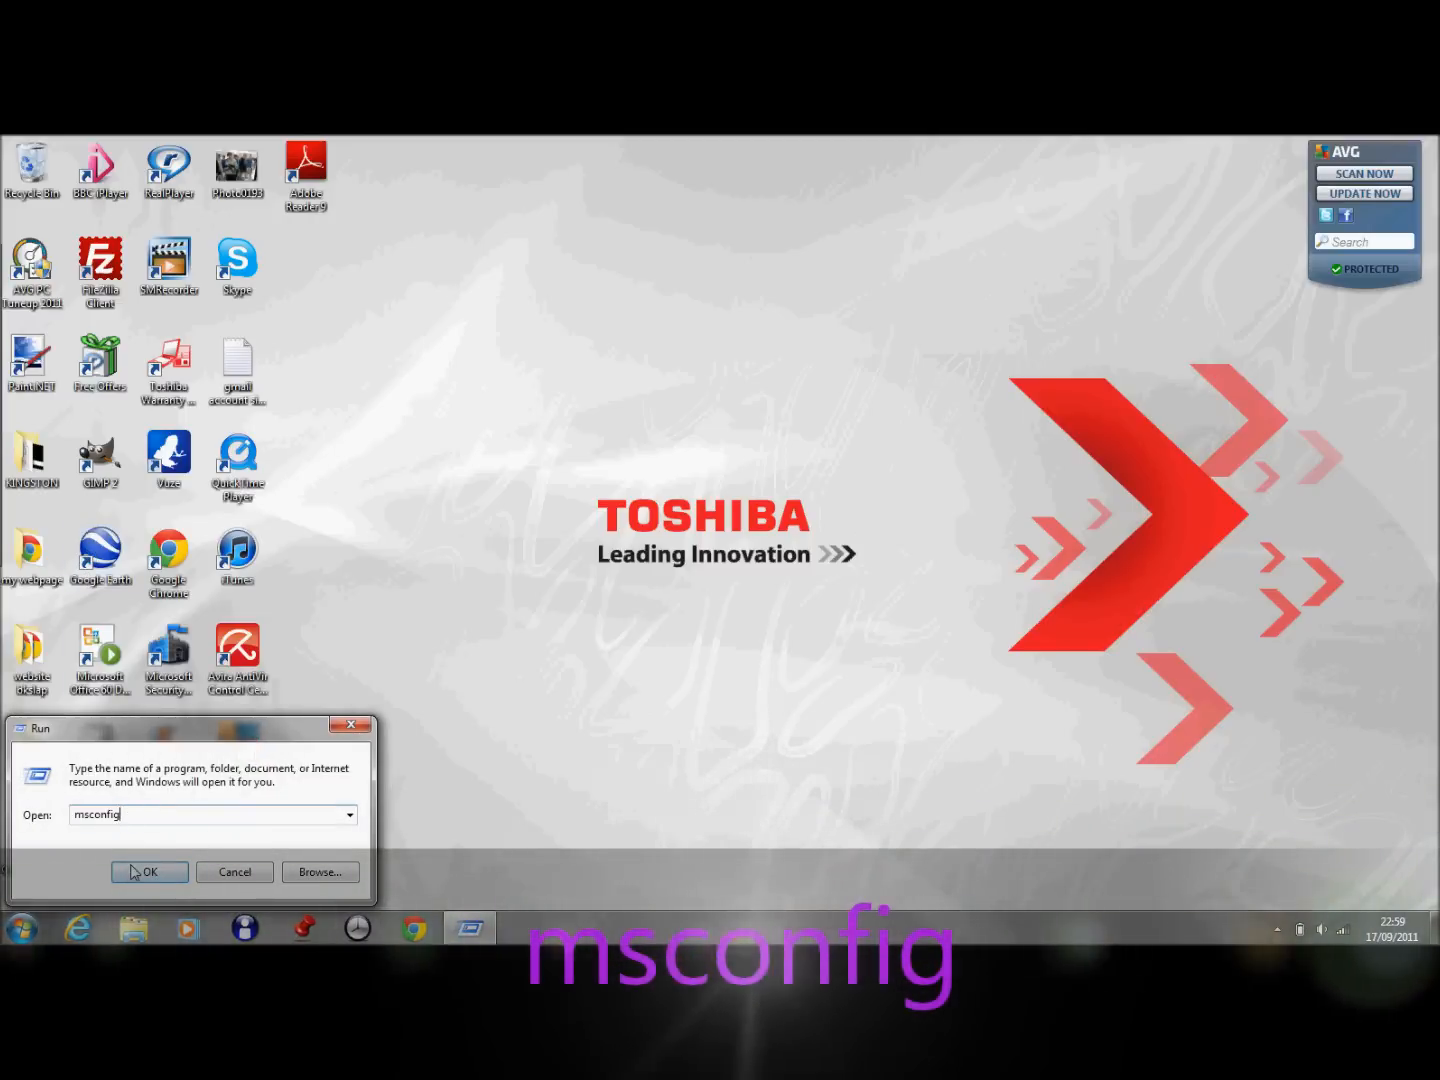
Launch msconfig and browse the Startup tab's list of checked and disabled startup programs
click(149, 872)
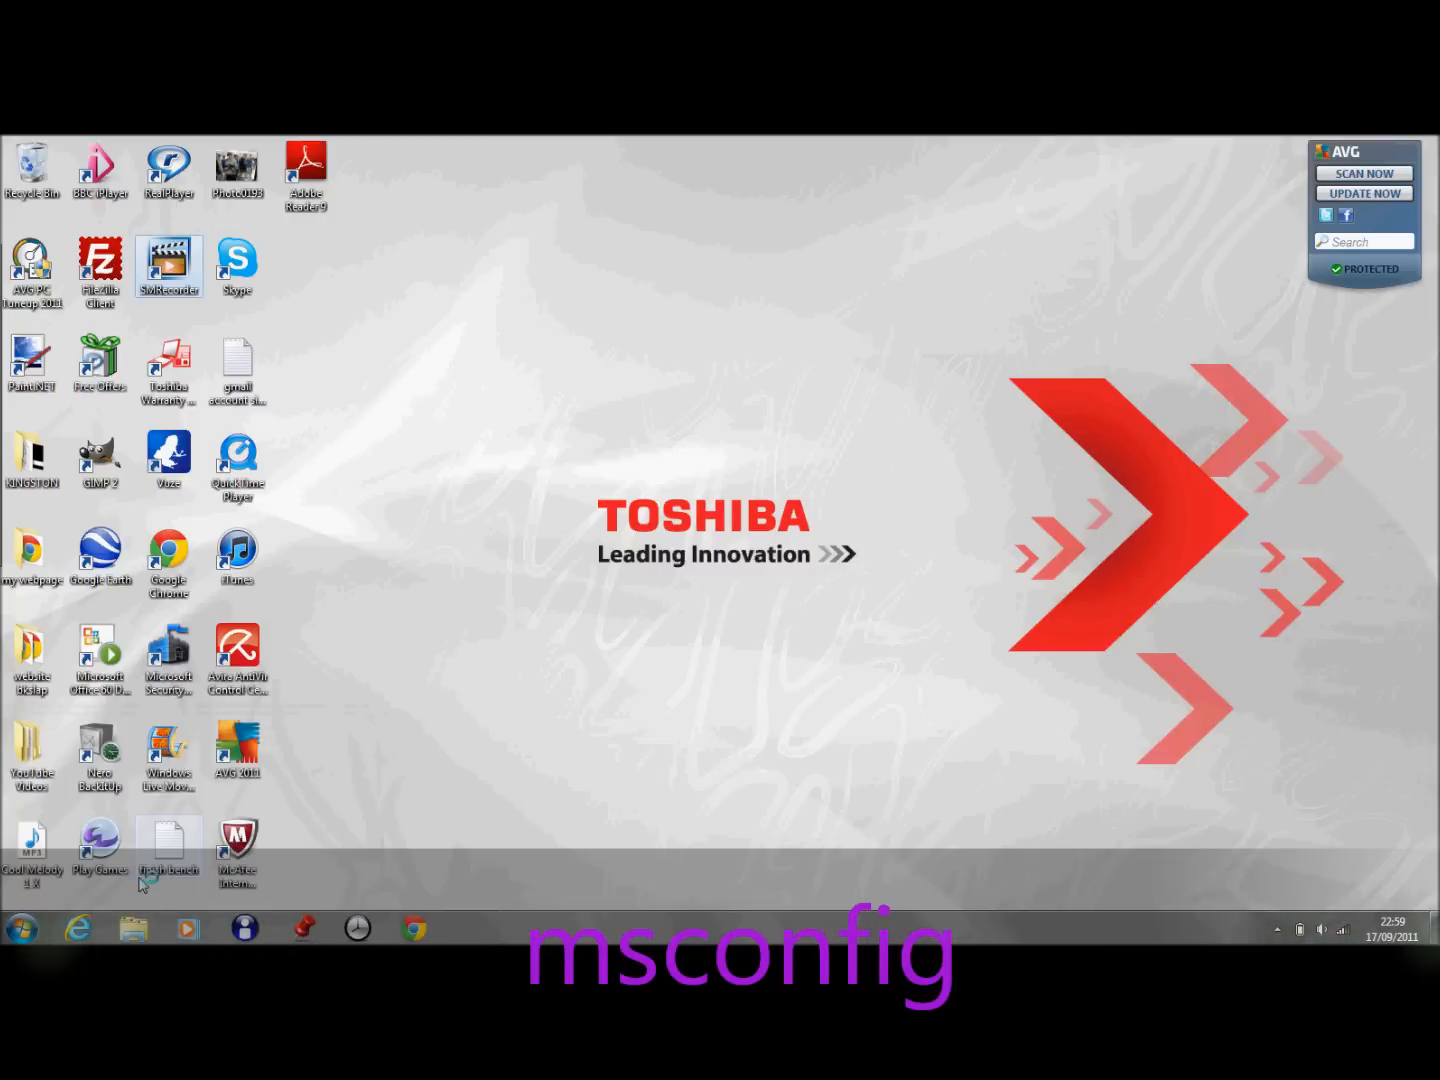
mouse_move(168, 850)
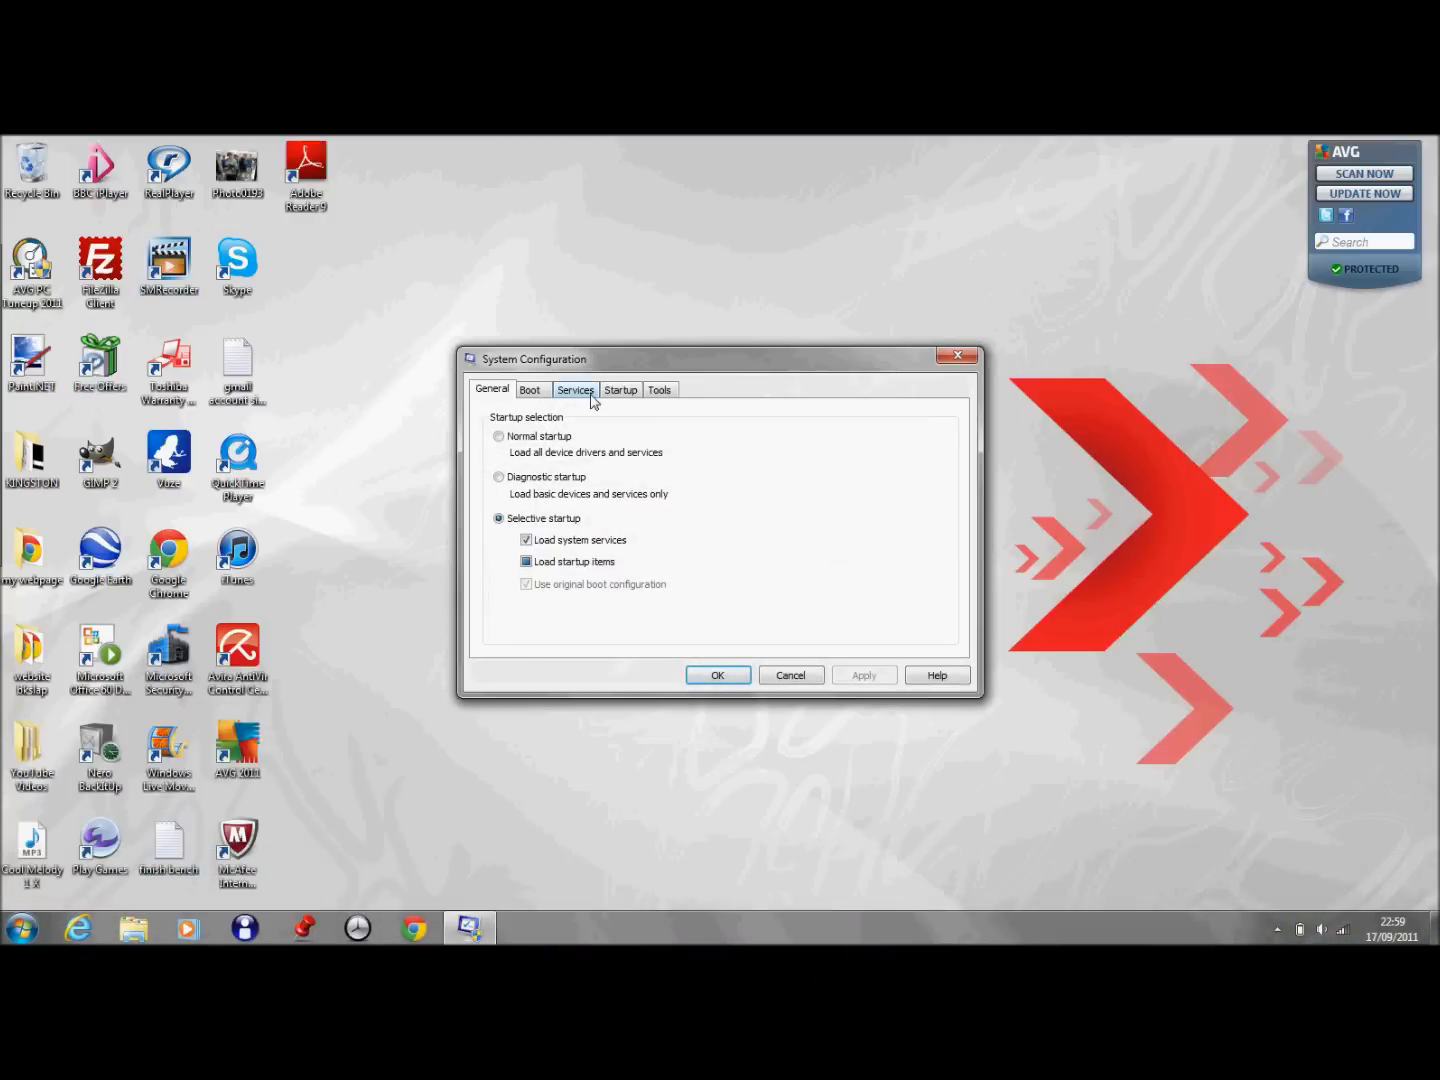
click(620, 389)
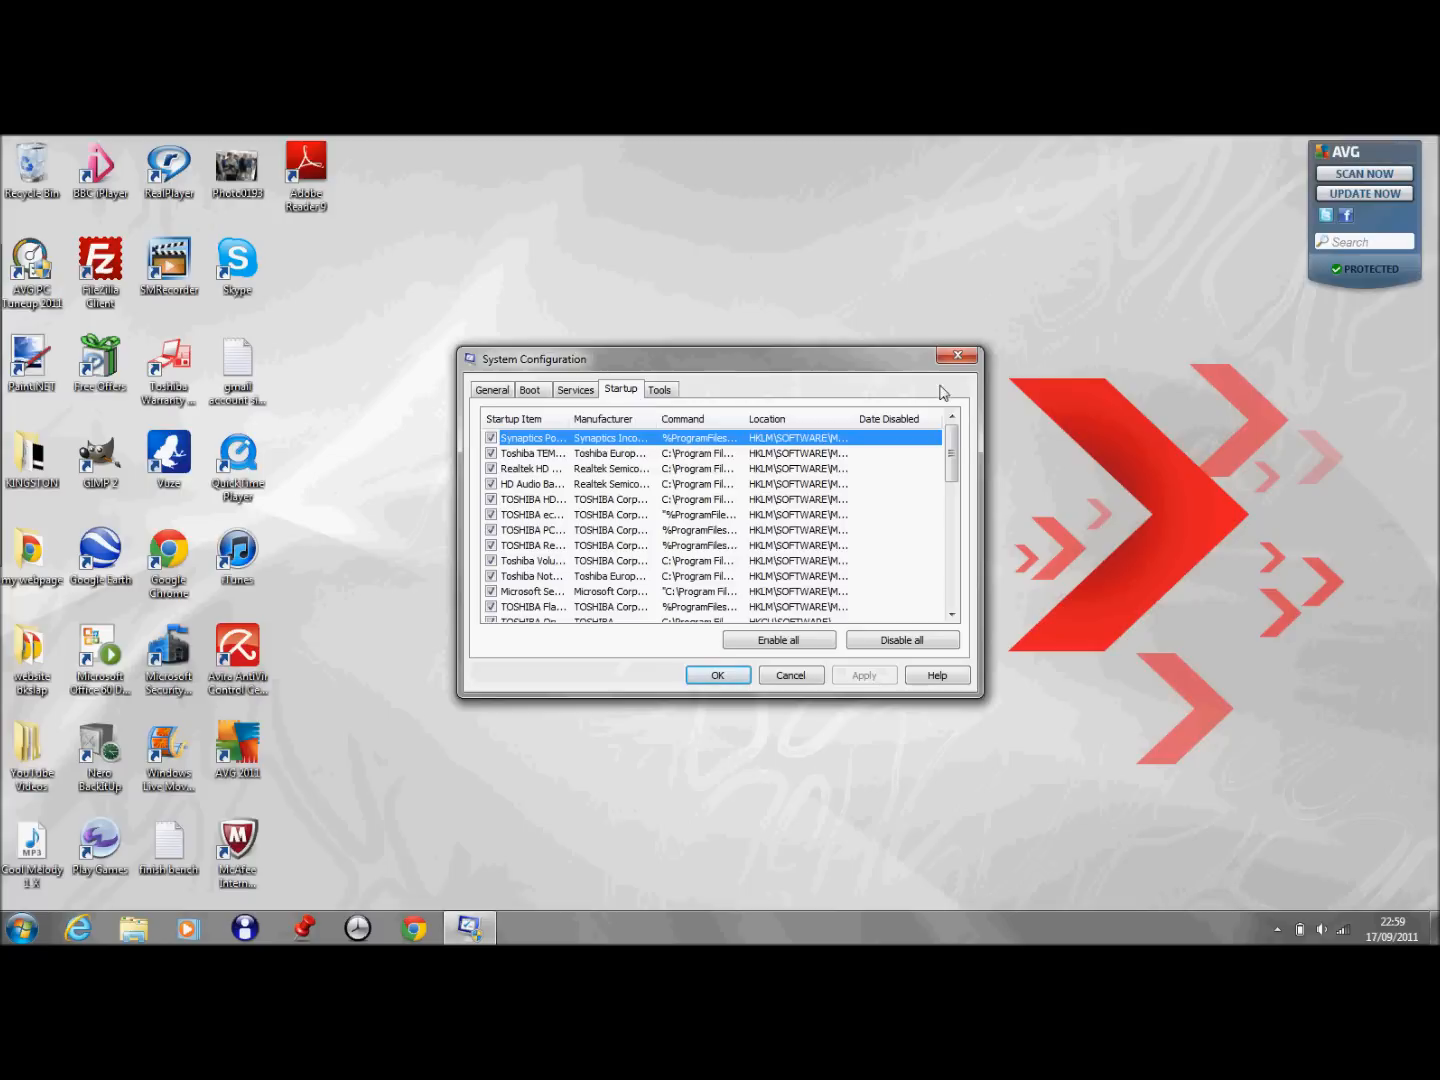
scroll(down, 3)
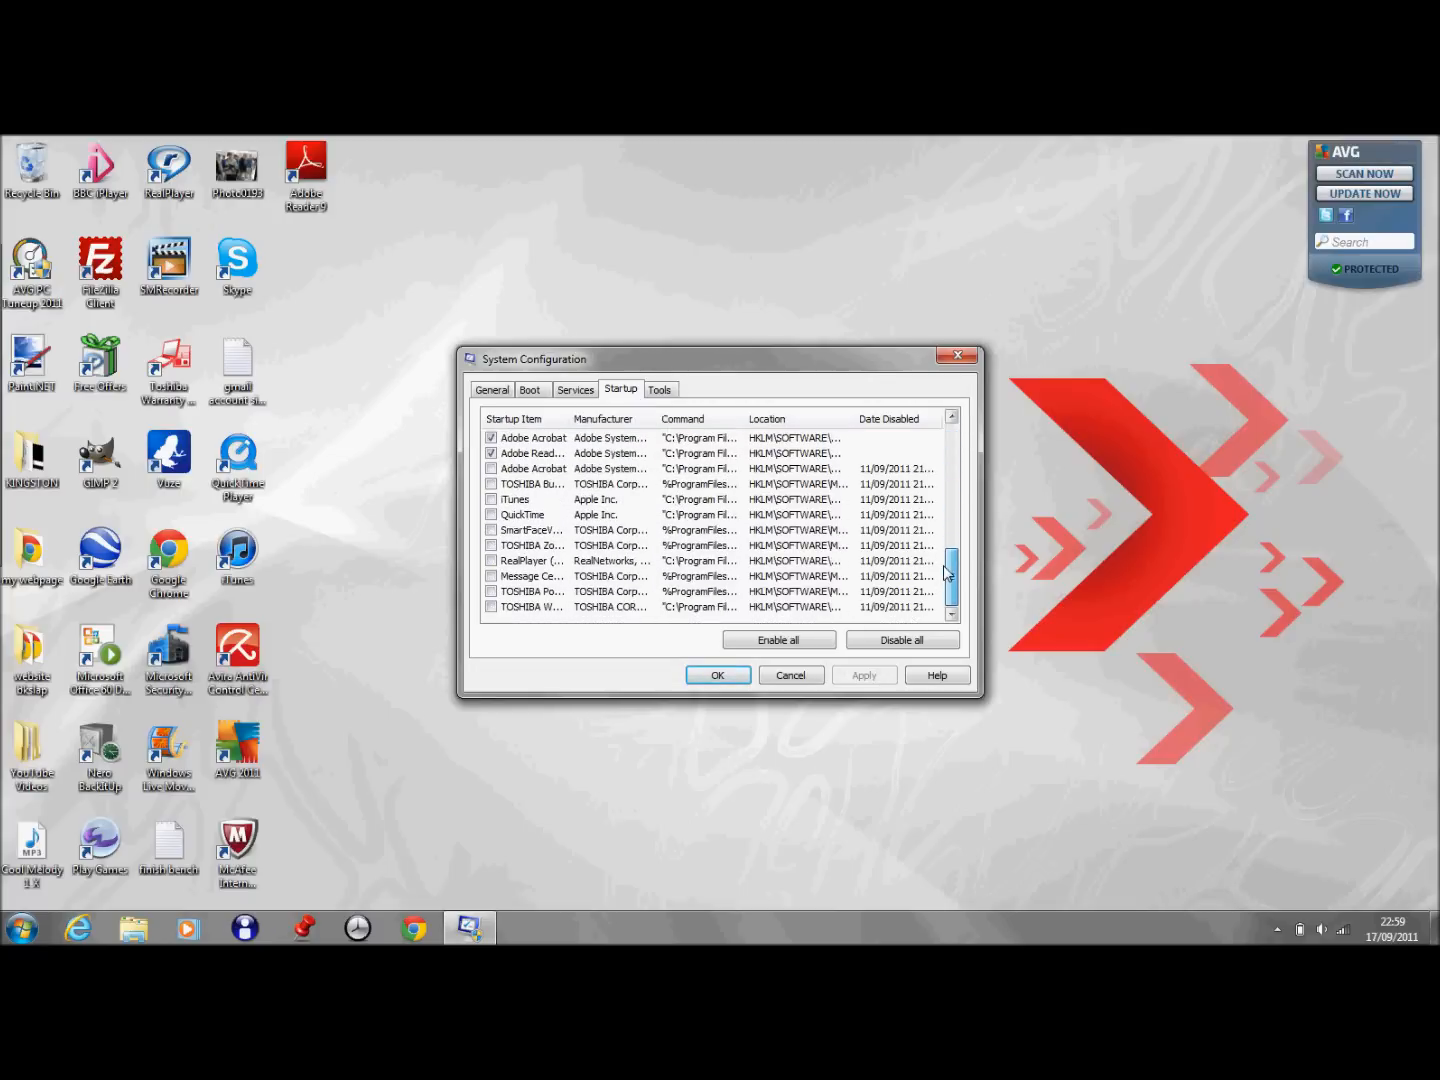
scroll(up, 3)
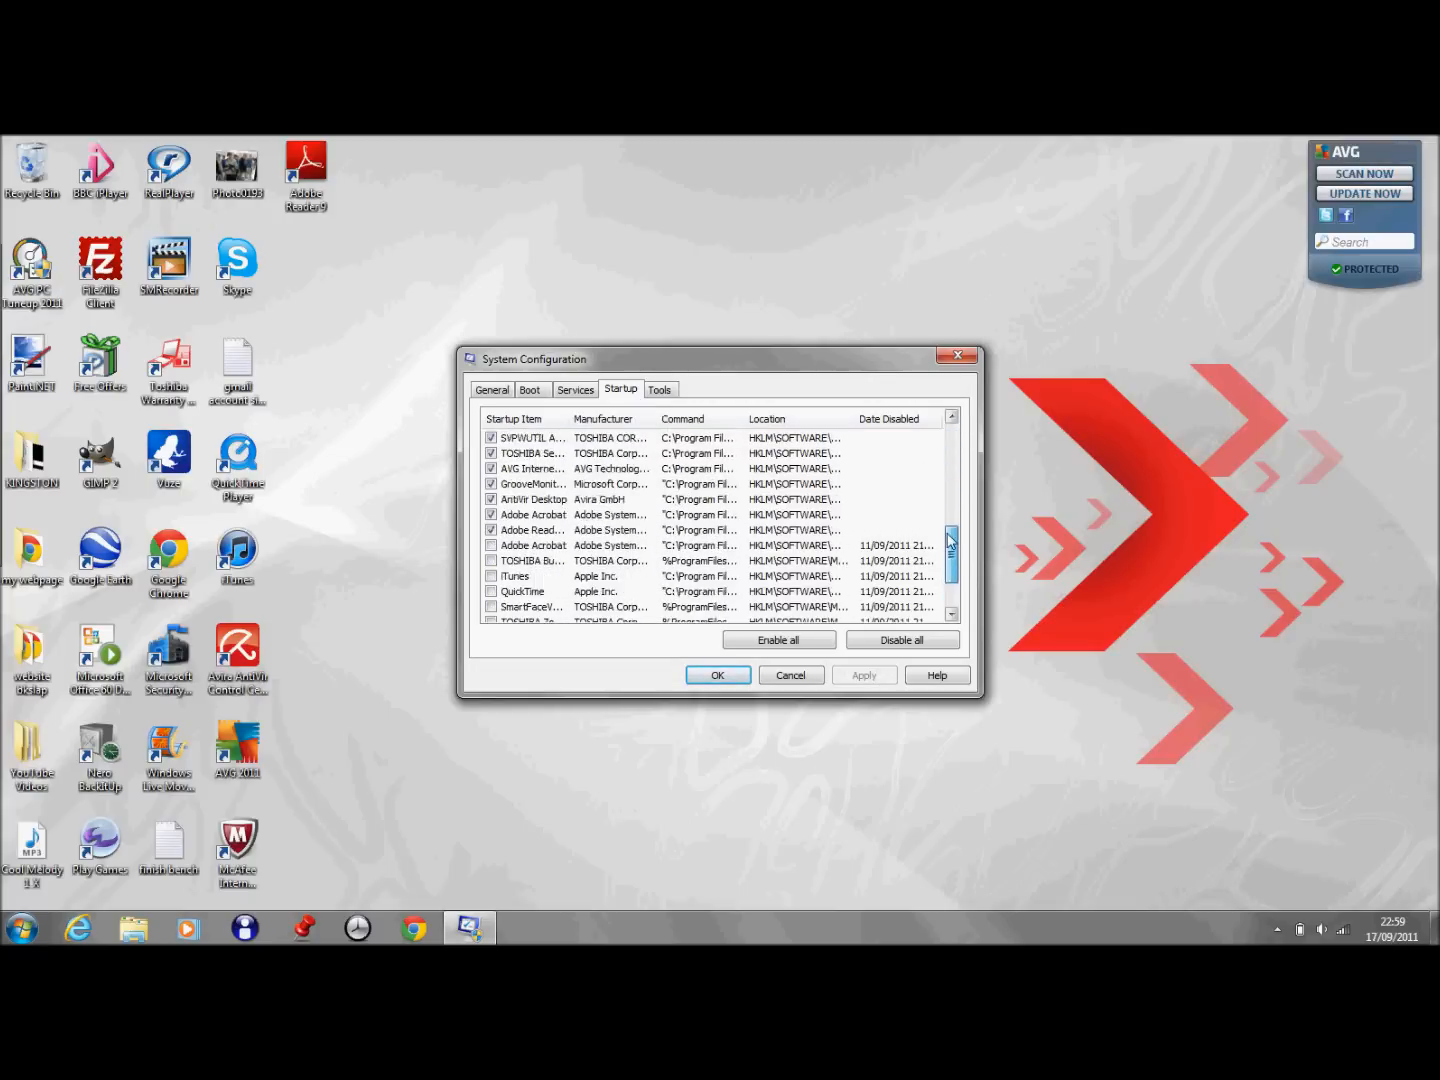
scroll(down, 3)
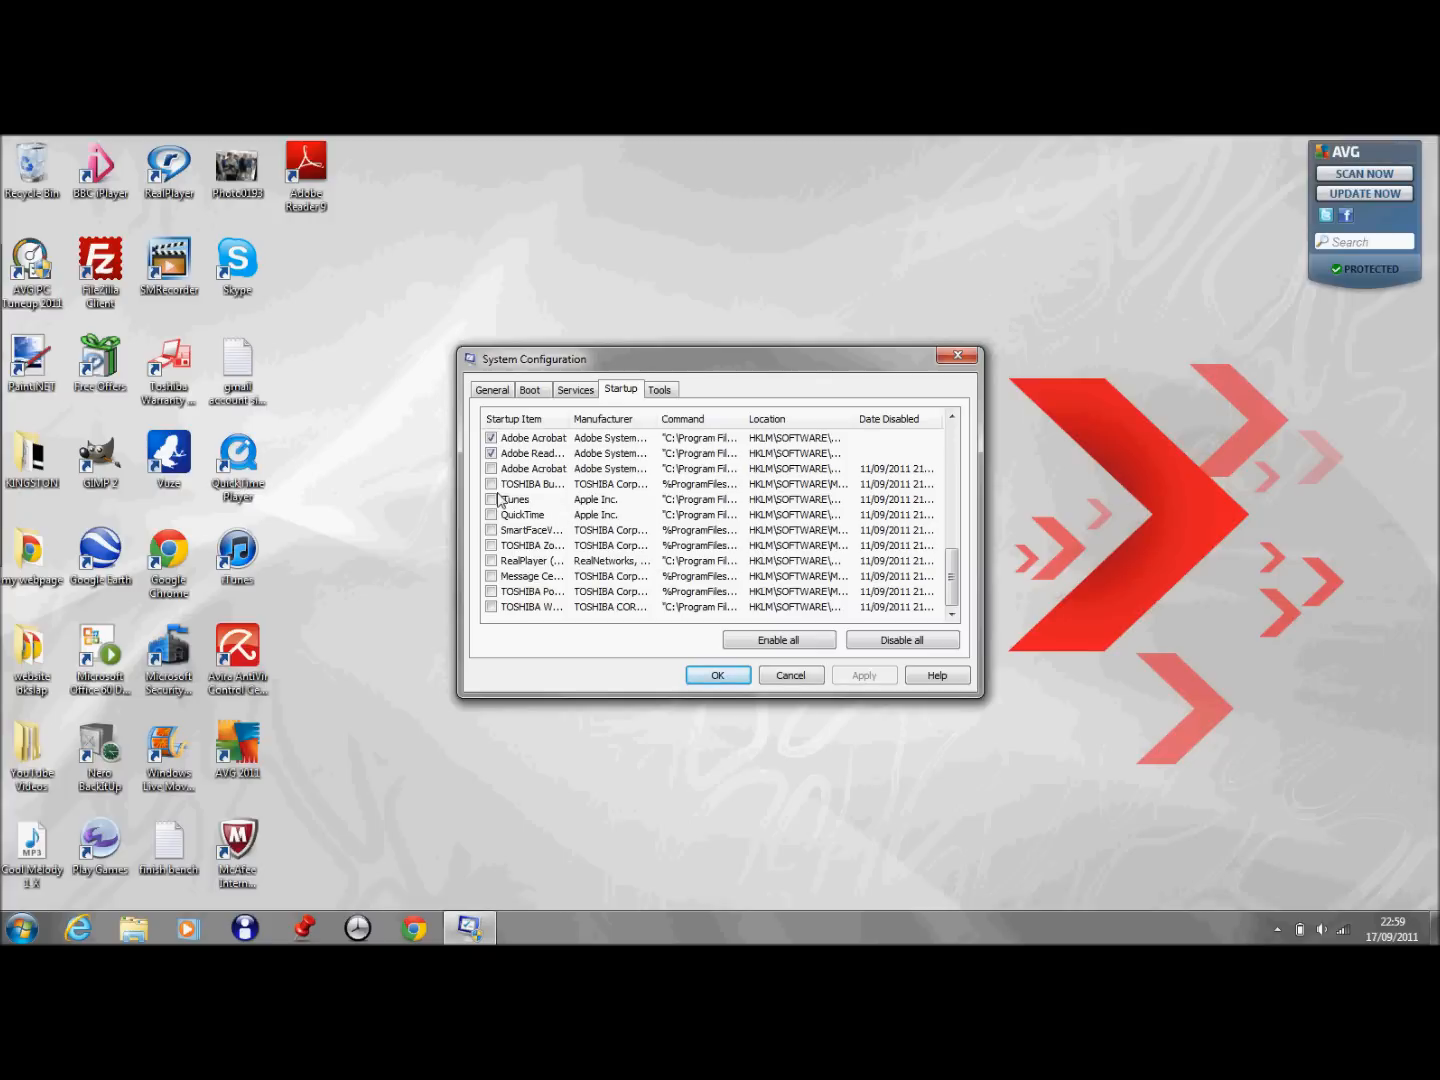
mouse_move(525, 475)
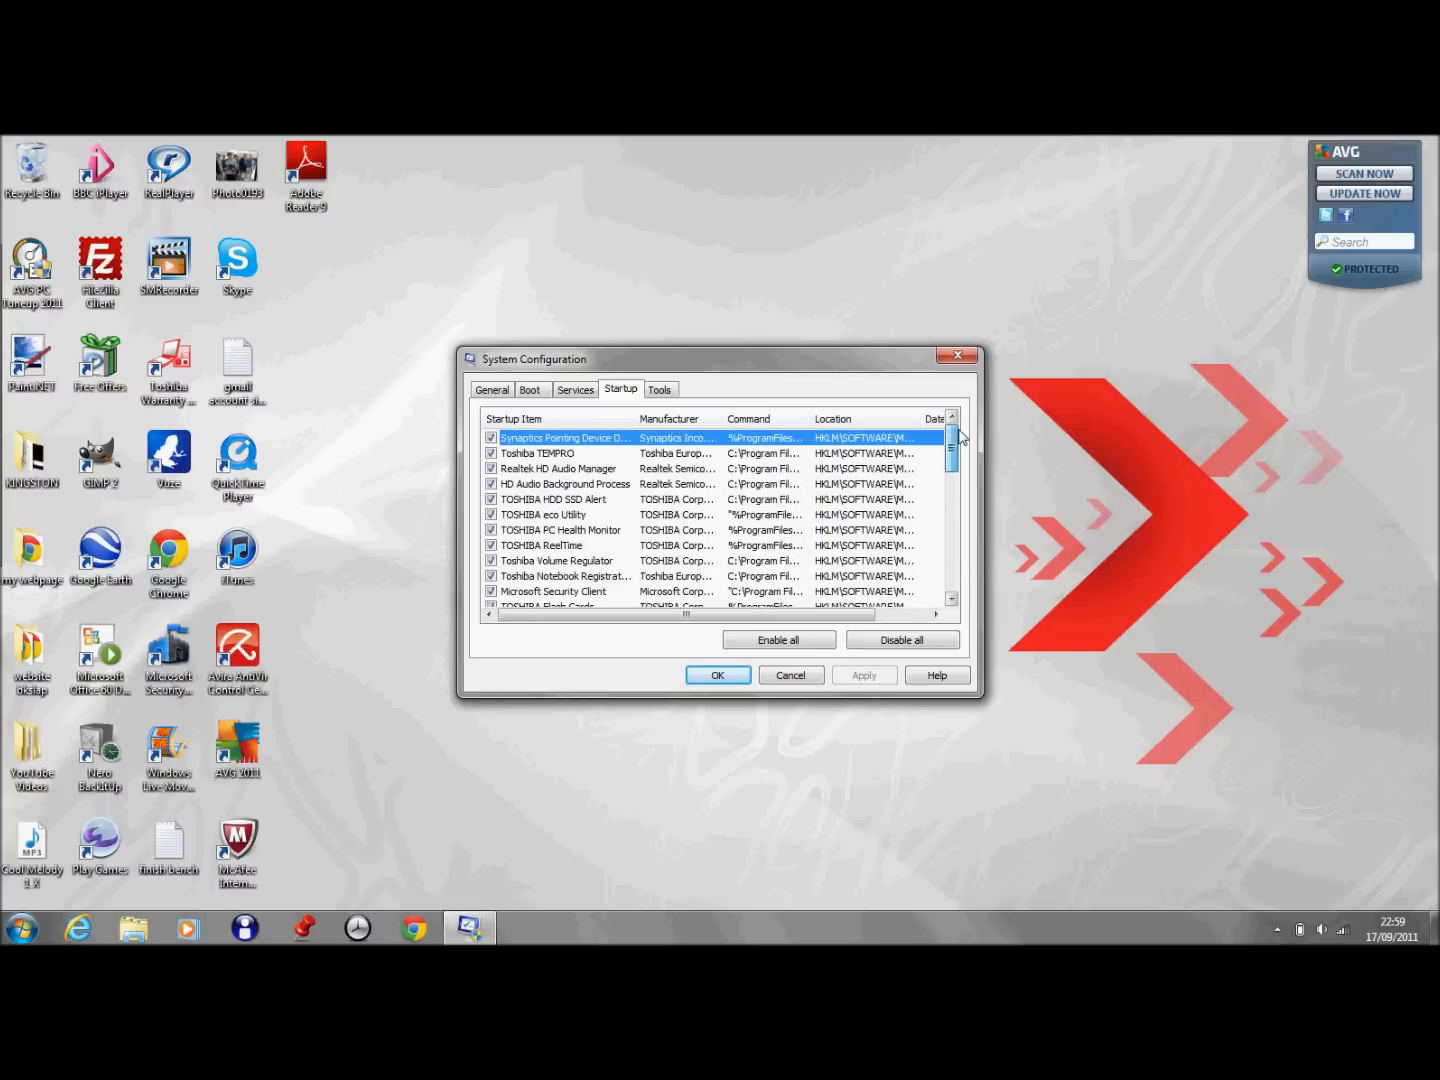
Review the startup list, apply the changes, and exit System Configuration without restarting
scroll(down, 3)
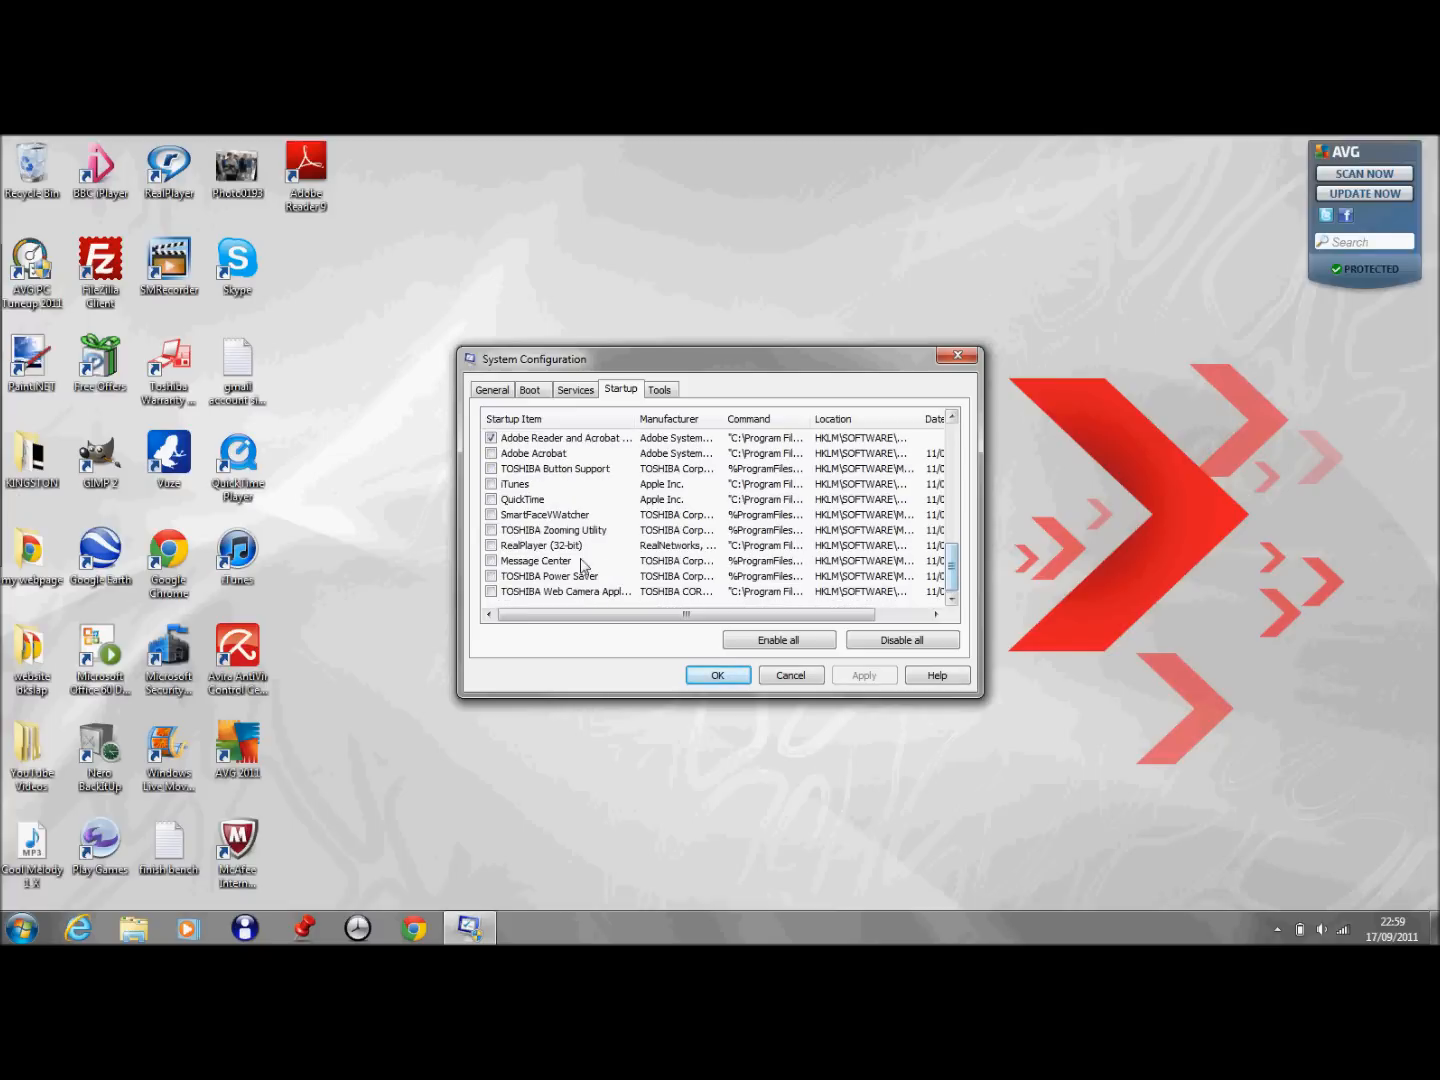
mouse_move(630, 513)
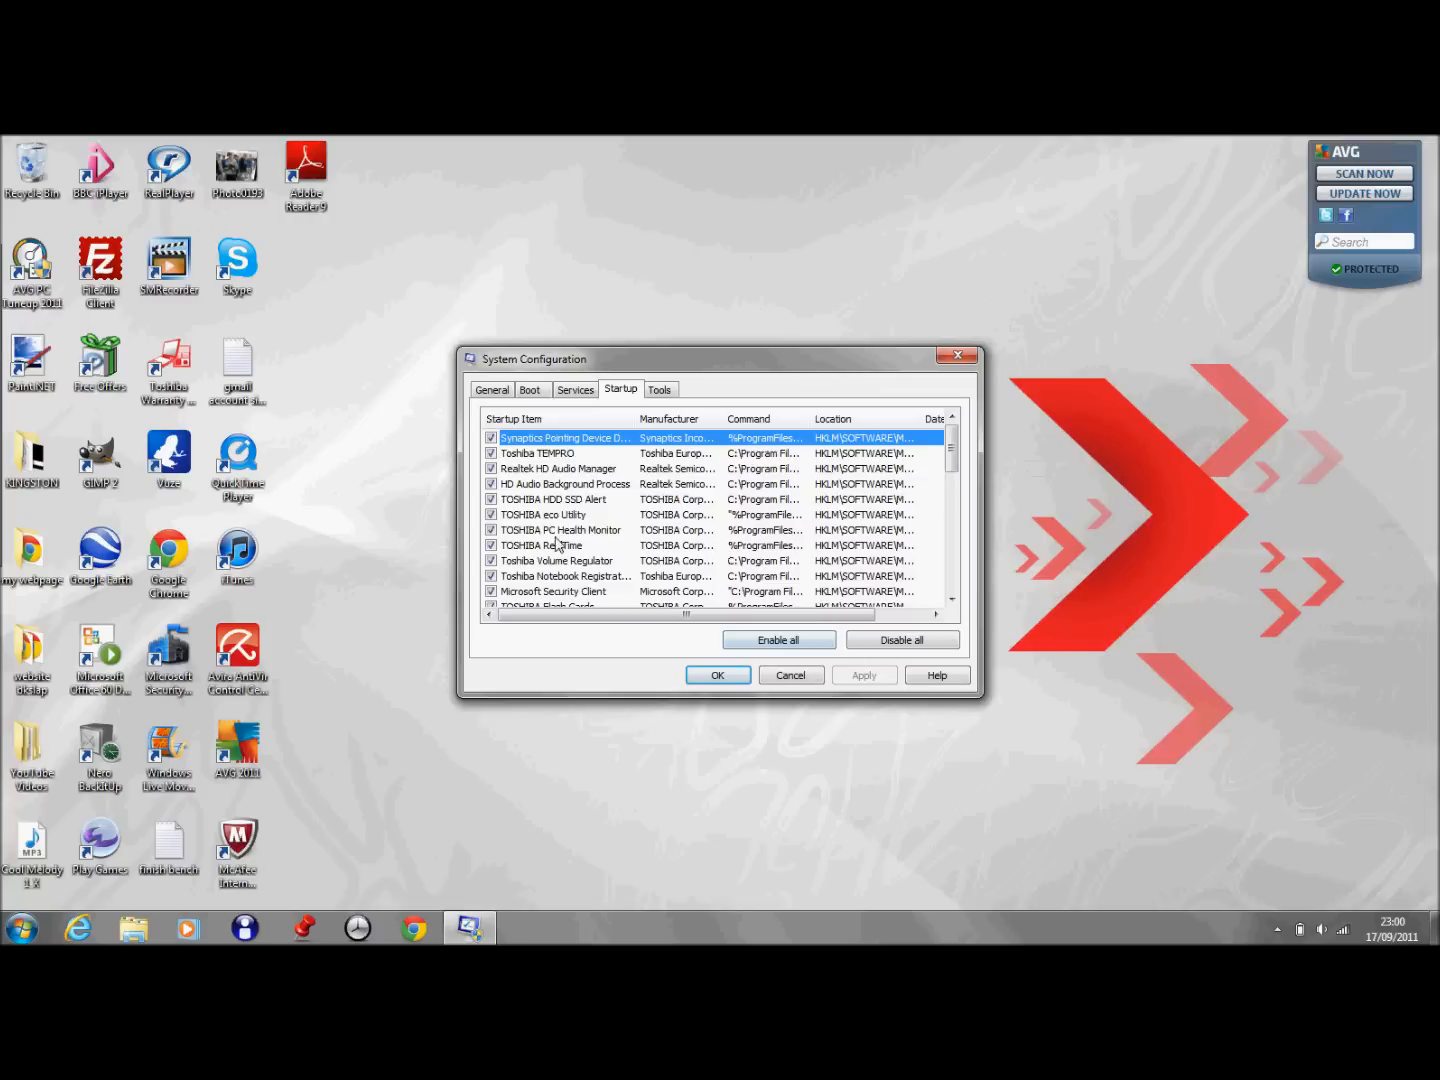
scroll(down, 3)
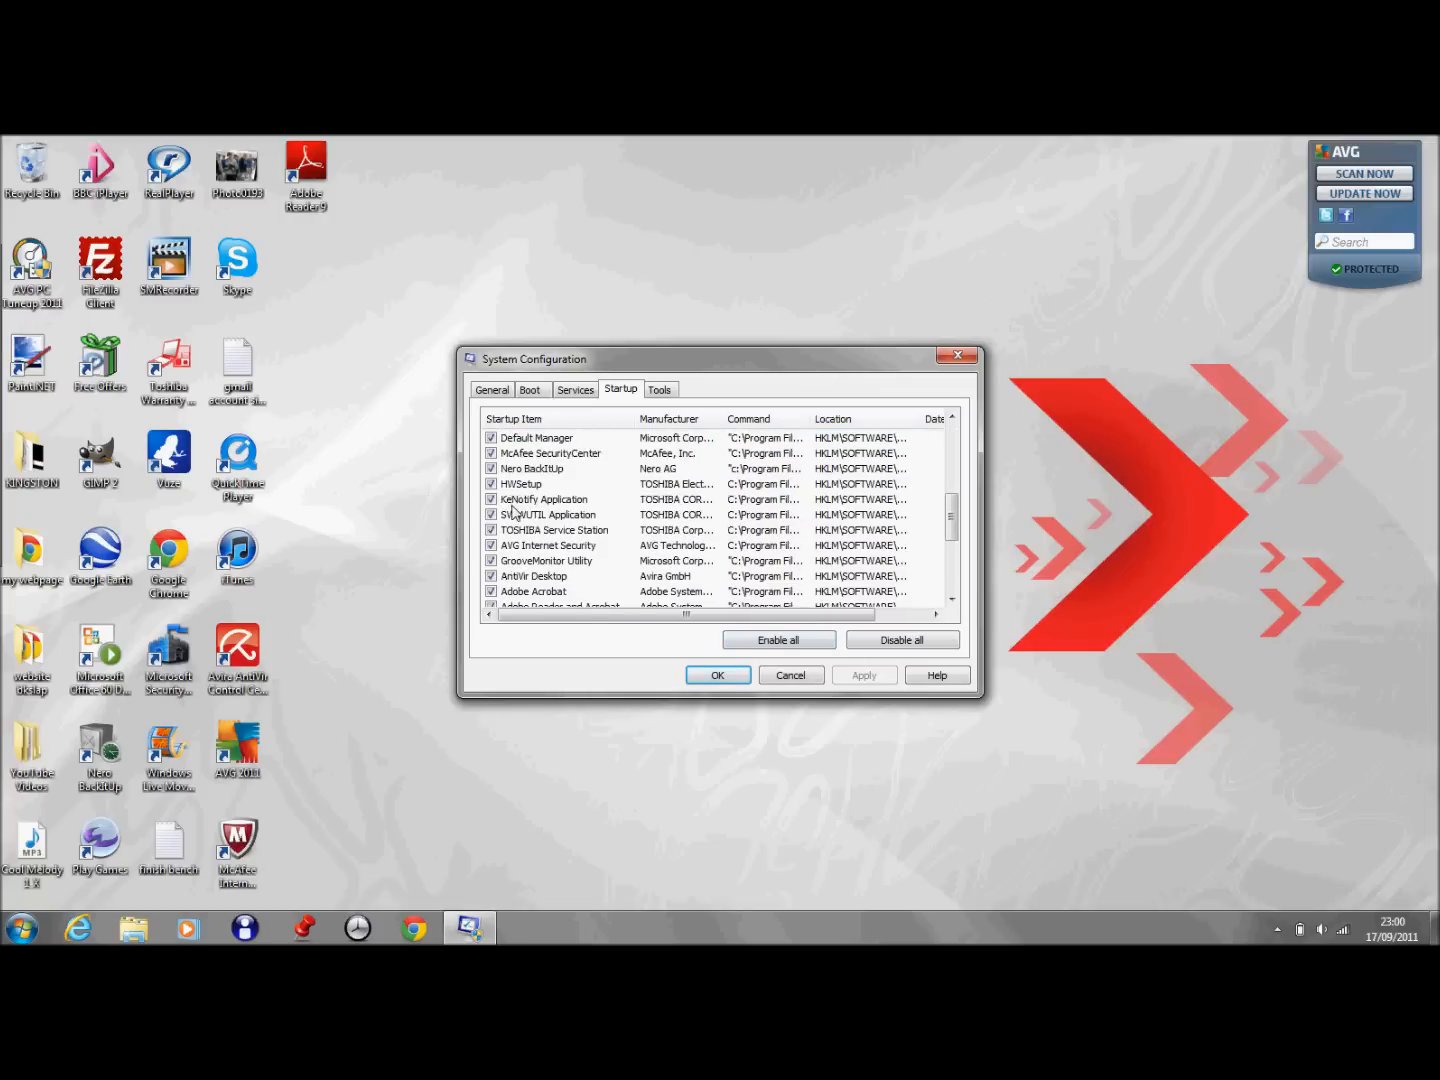
scroll(up, 3)
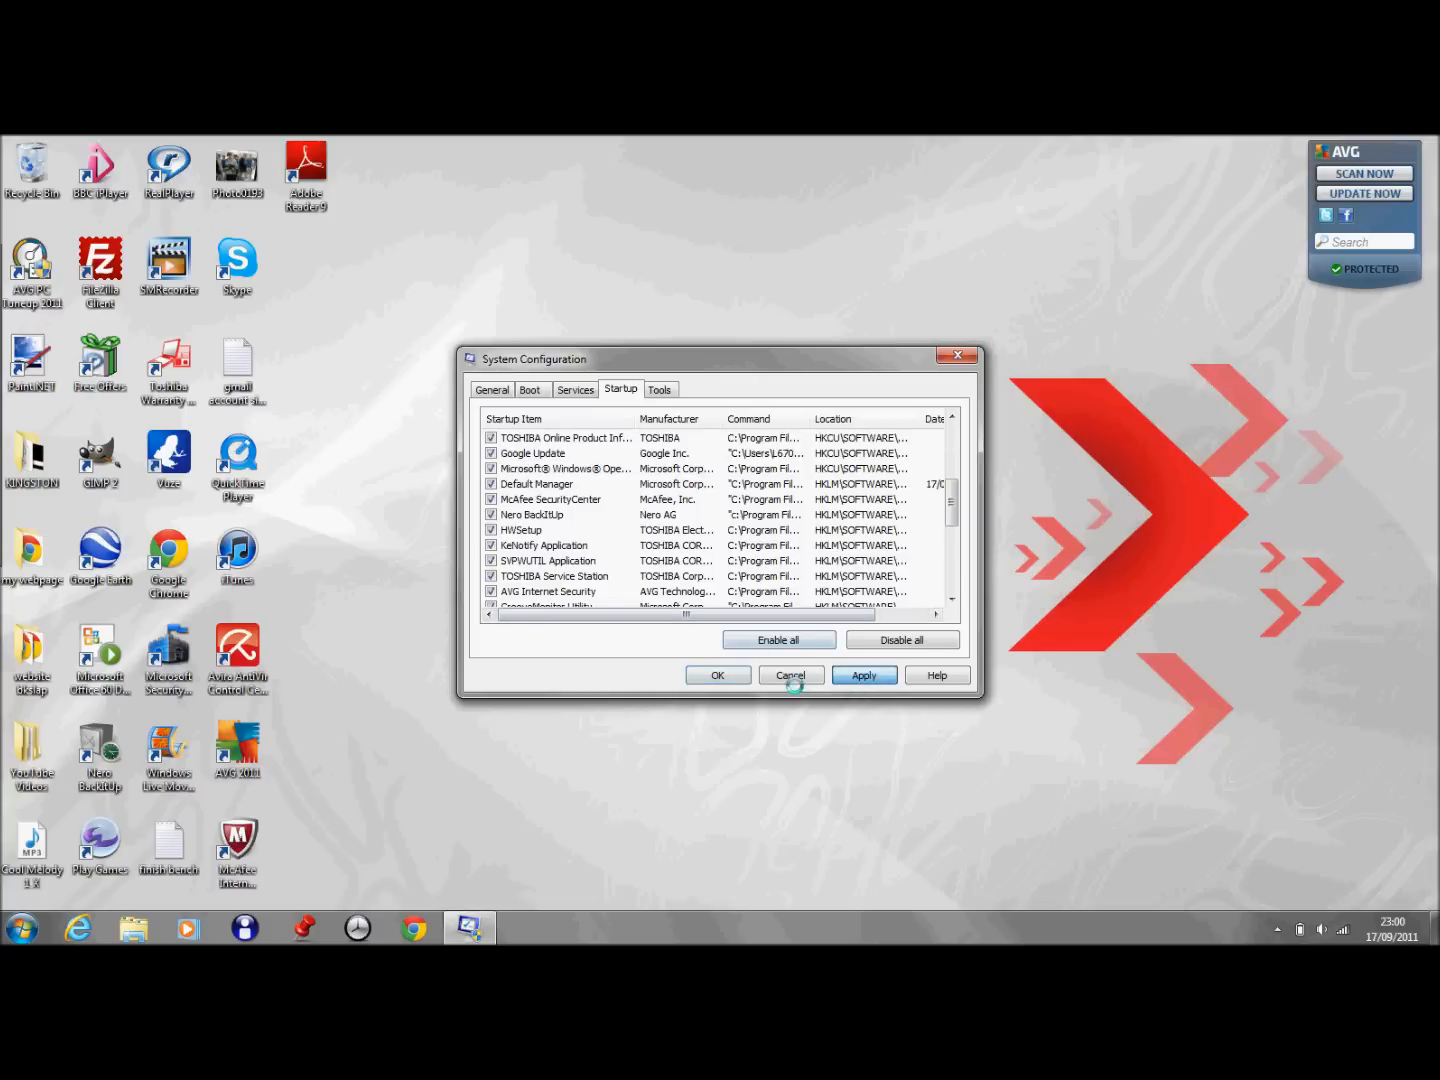
click(717, 675)
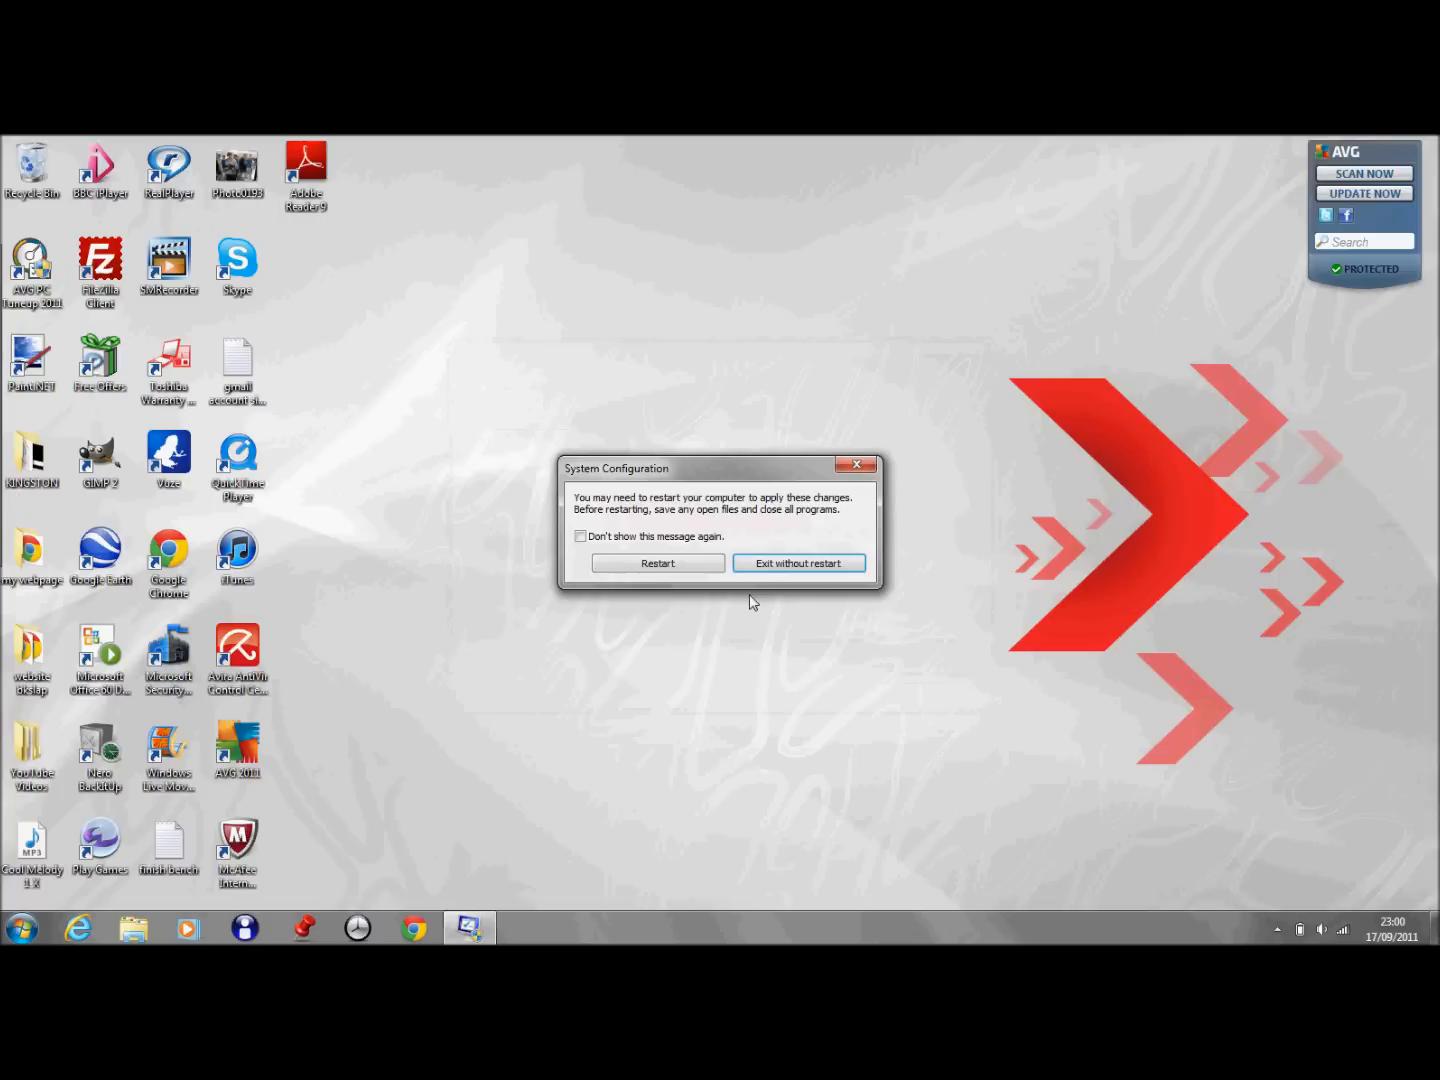
click(798, 562)
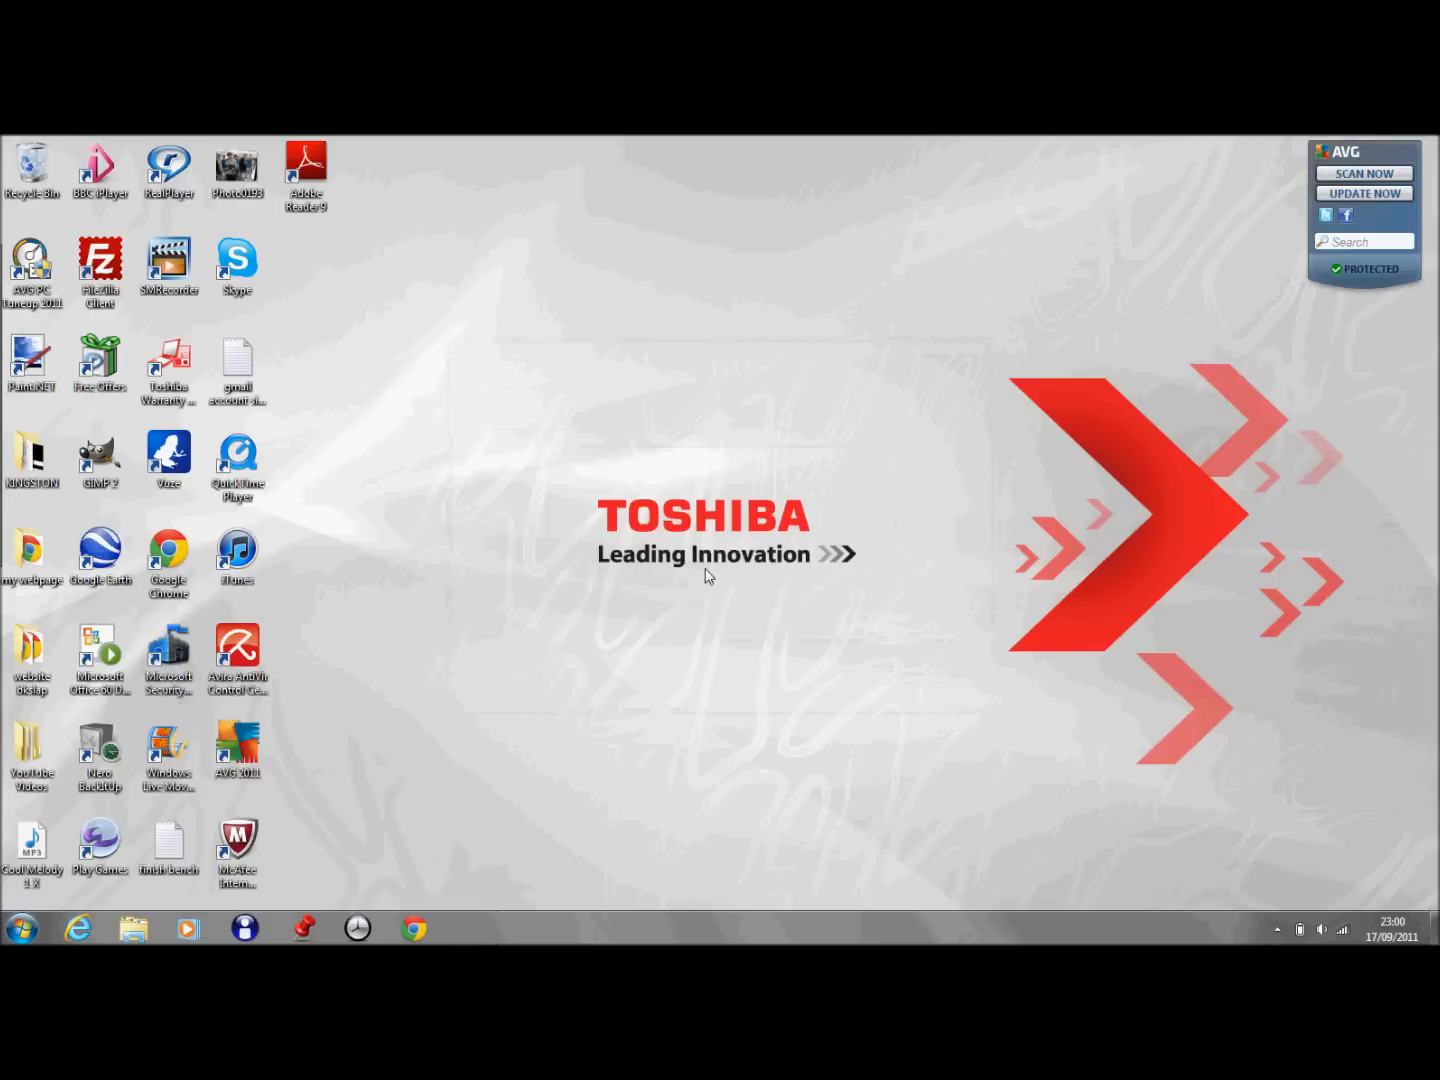
mouse_move(567, 493)
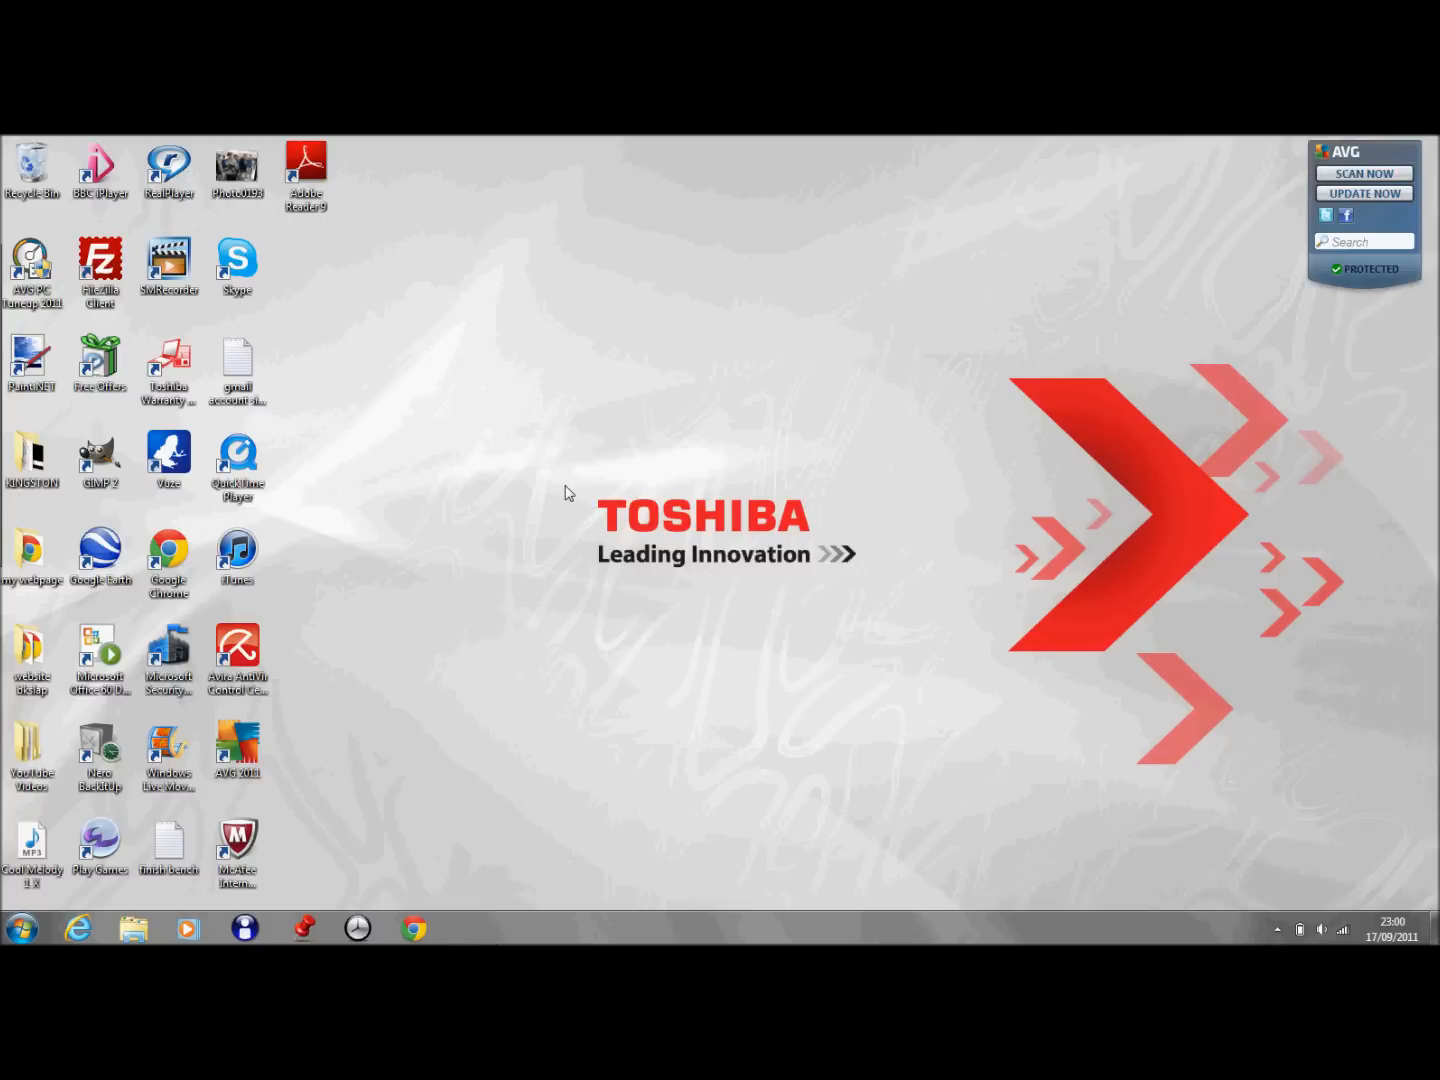
mouse_move(583, 478)
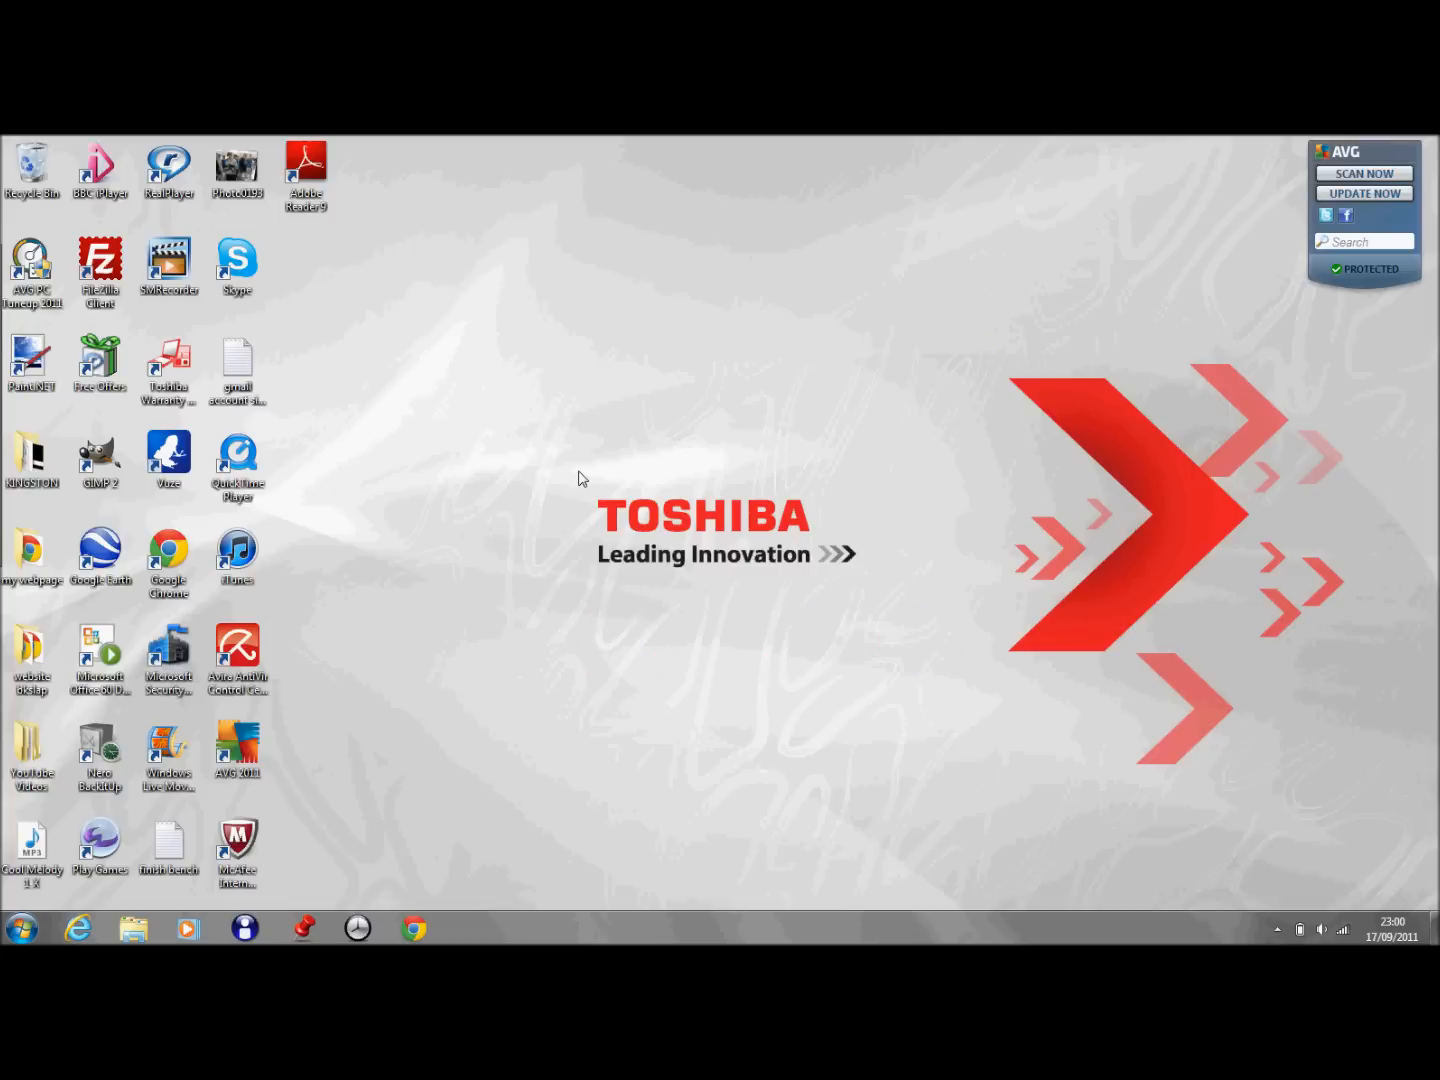